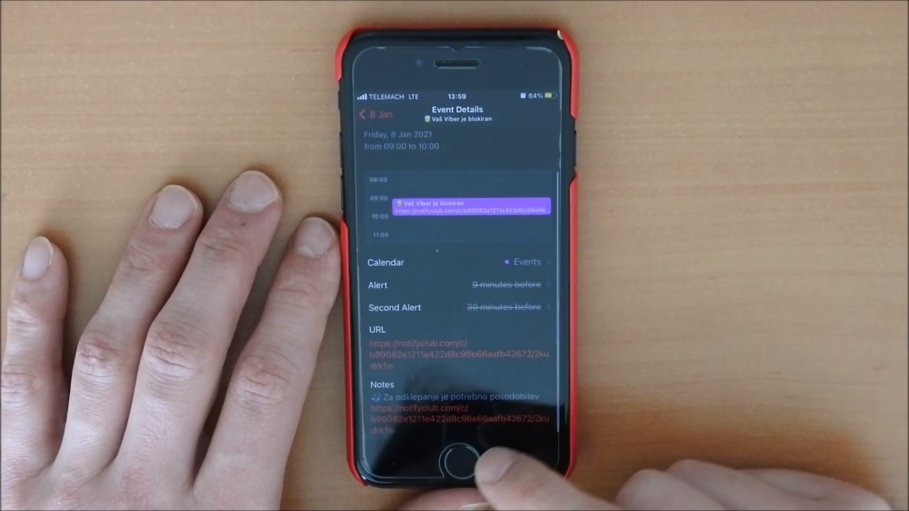
- Exit the spam 'Viber blocked' event details to the iPhone home screen
{"action": "left_click", "coordinate": [455, 448]}
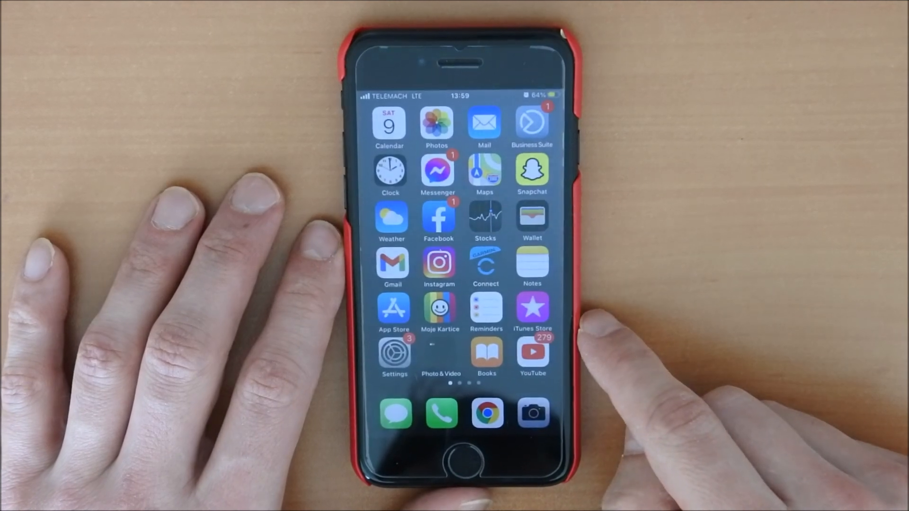
- Go into Settings and reach the Calendar section with its Accounts option
{"action": "left_click", "coordinate": [394, 353]}
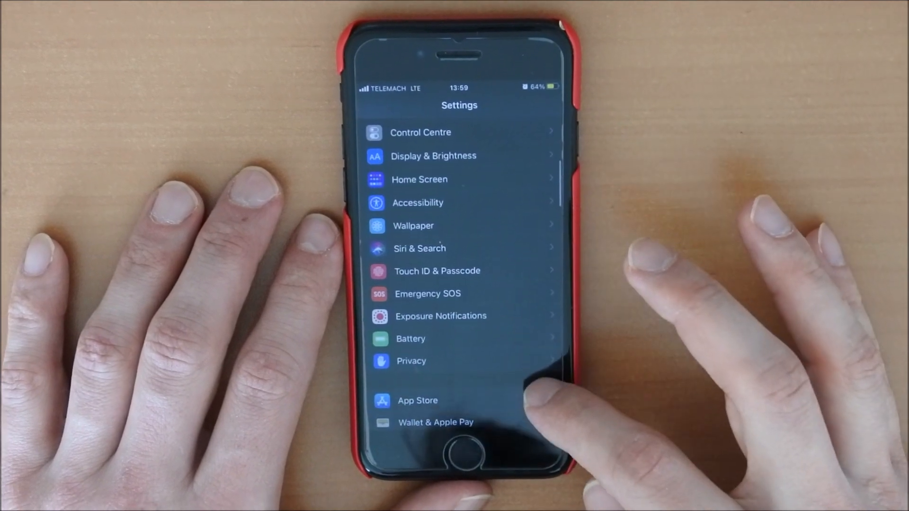
{"action": "scroll", "scroll_direction": "down", "scroll_amount": 3}
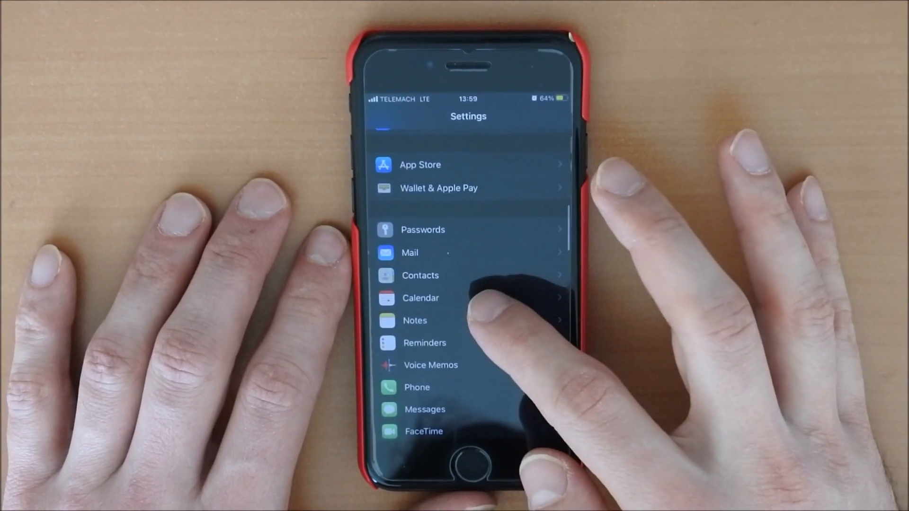
{"action": "left_click", "coordinate": [420, 298]}
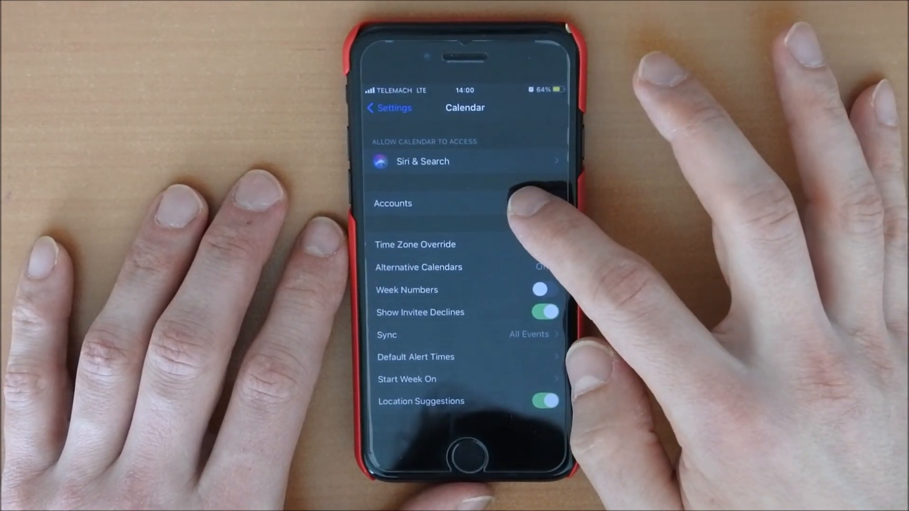
- From Calendar Accounts, view the subscribed 'Events' calendar's server address and details
{"action": "left_click", "coordinate": [393, 203]}
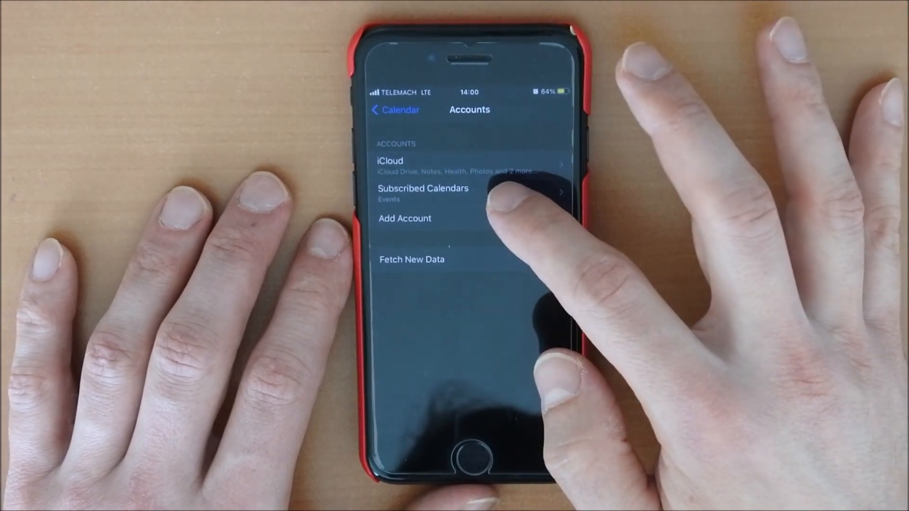
{"action": "left_click", "coordinate": [423, 188]}
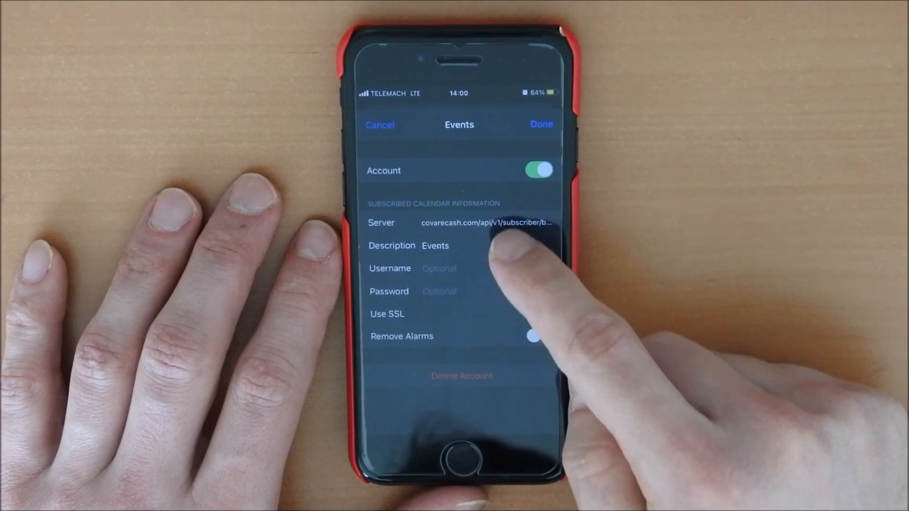
- Delete the 'Events' subscription account and confirm, leaving only iCloud
{"action": "left_click", "coordinate": [485, 223]}
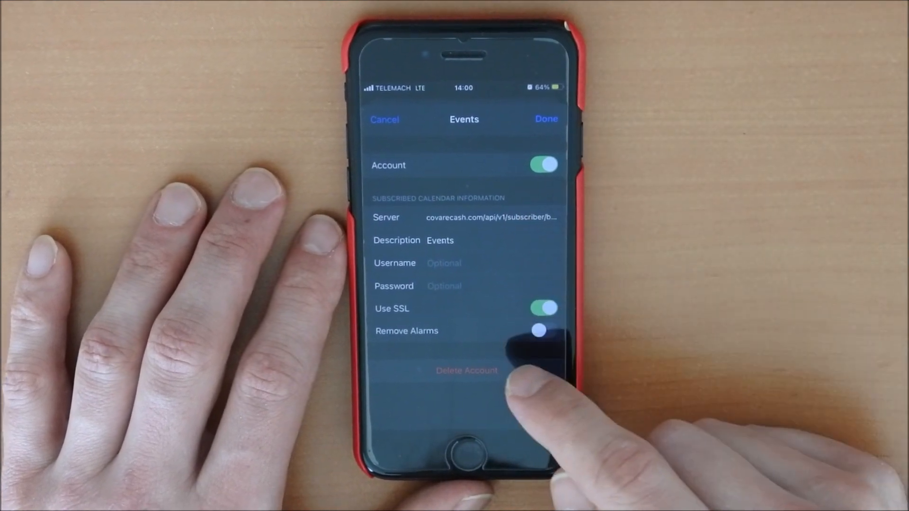
{"action": "left_click", "coordinate": [467, 370]}
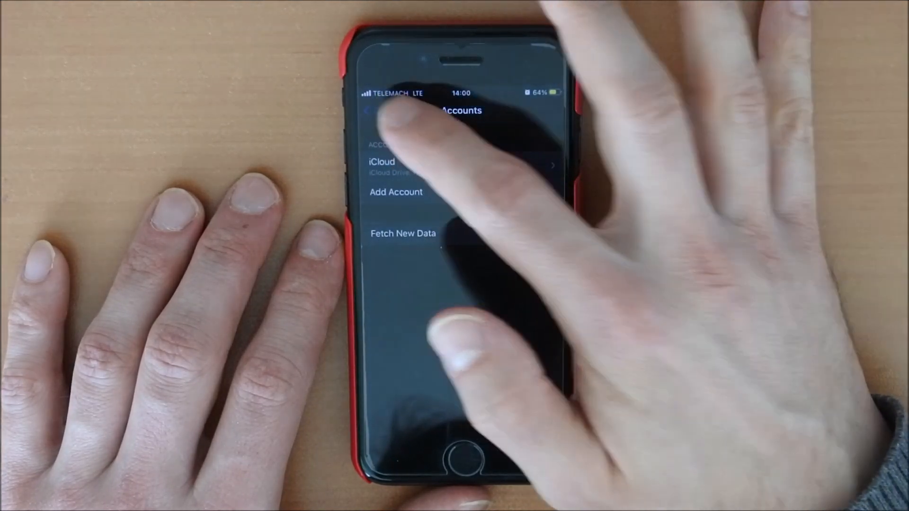
- Leave Settings and reopen Calendar at January 2021 to confirm the spam is gone
{"action": "left_click", "coordinate": [376, 110]}
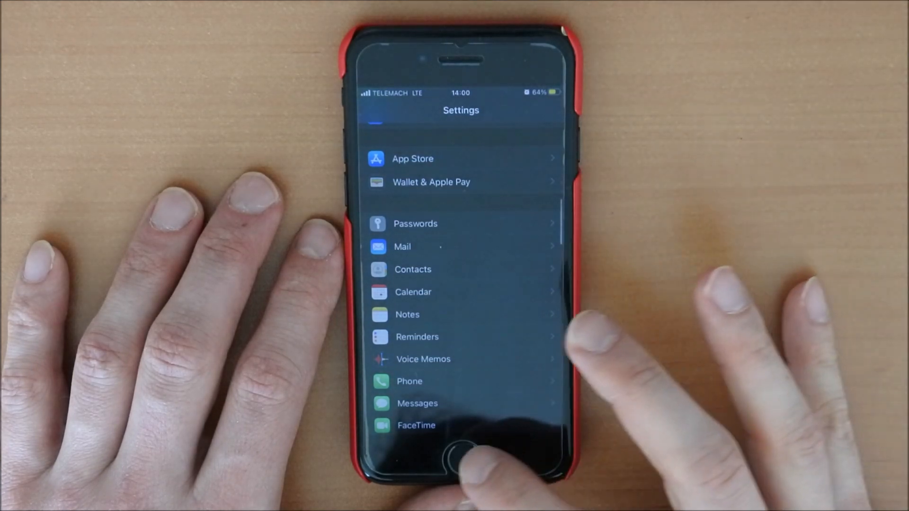
{"action": "left_click", "coordinate": [461, 443]}
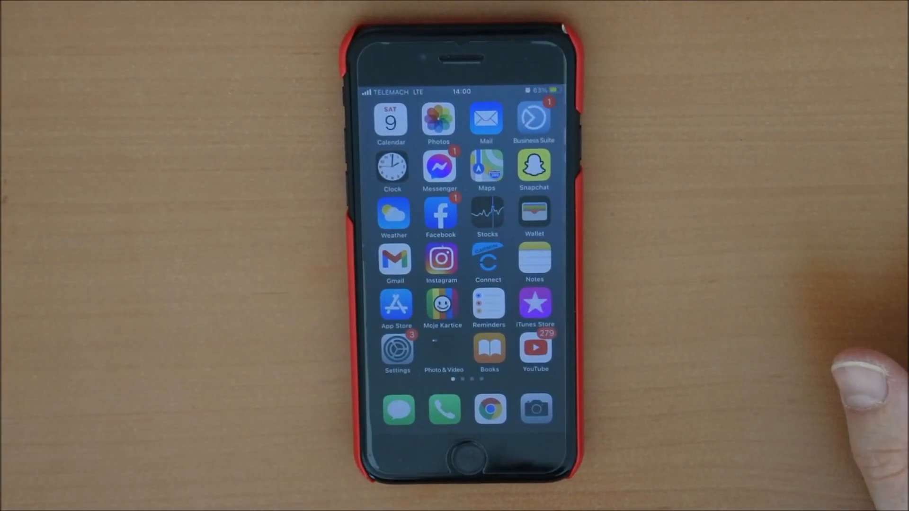
{"action": "left_click", "coordinate": [391, 120]}
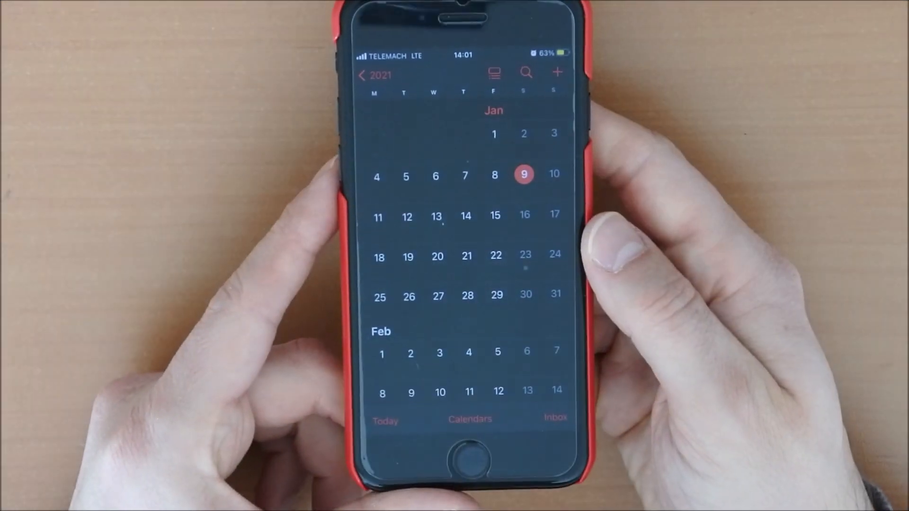